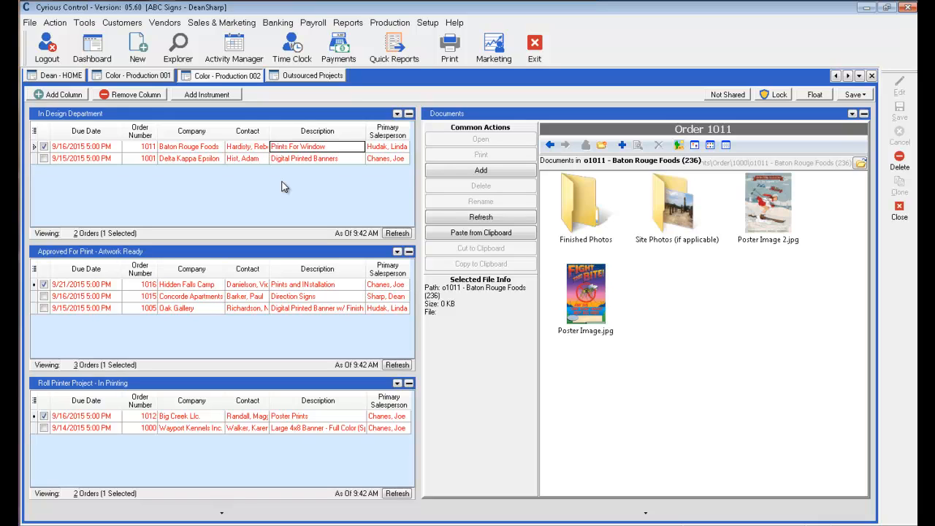
{"action": "mouse_move", "coordinate": [241, 178]}
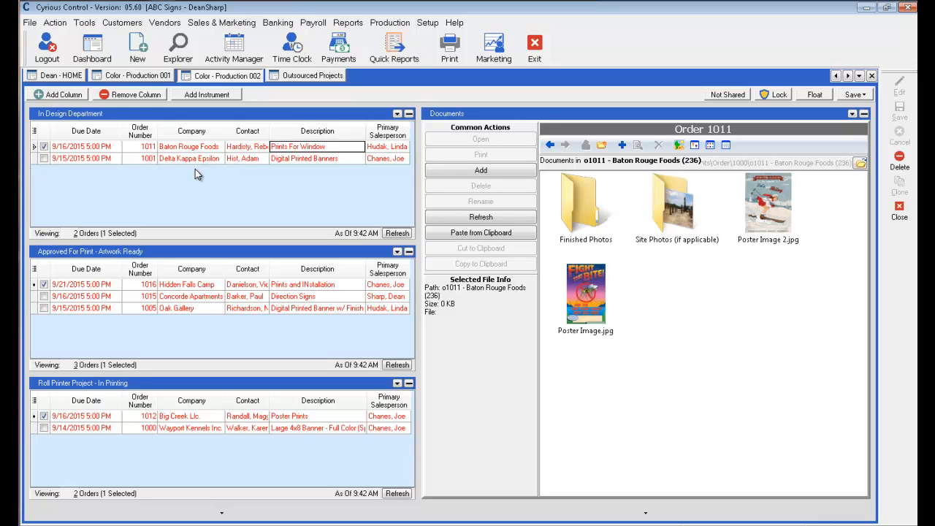
{"action": "mouse_move", "coordinate": [654, 220]}
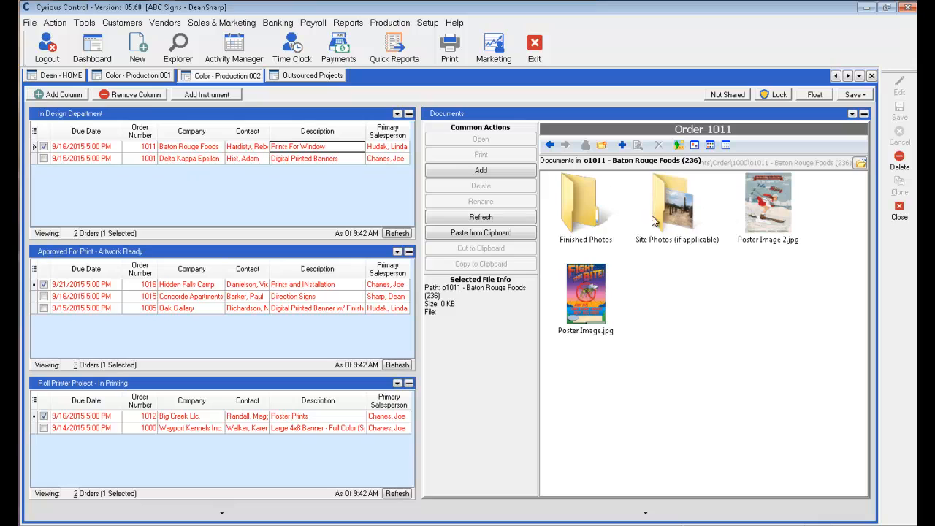
{"action": "mouse_move", "coordinate": [610, 238]}
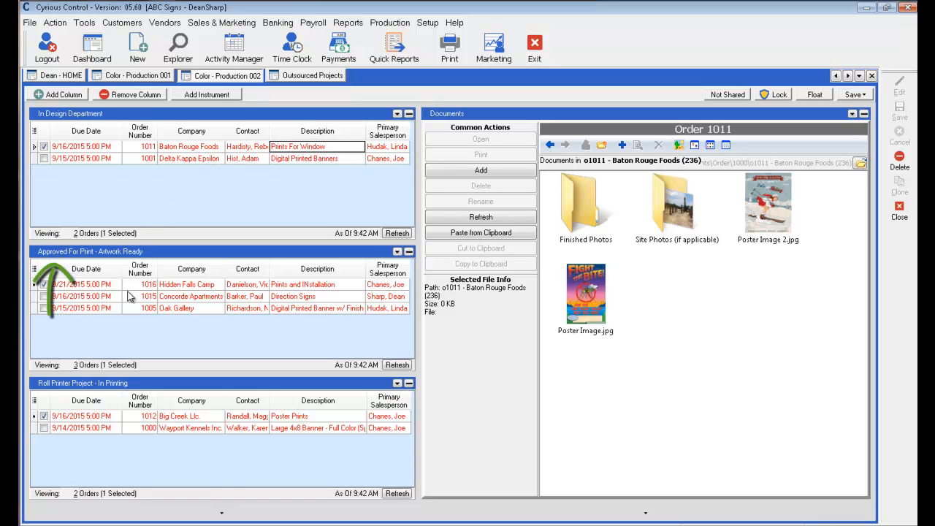
{"action": "mouse_move", "coordinate": [270, 296]}
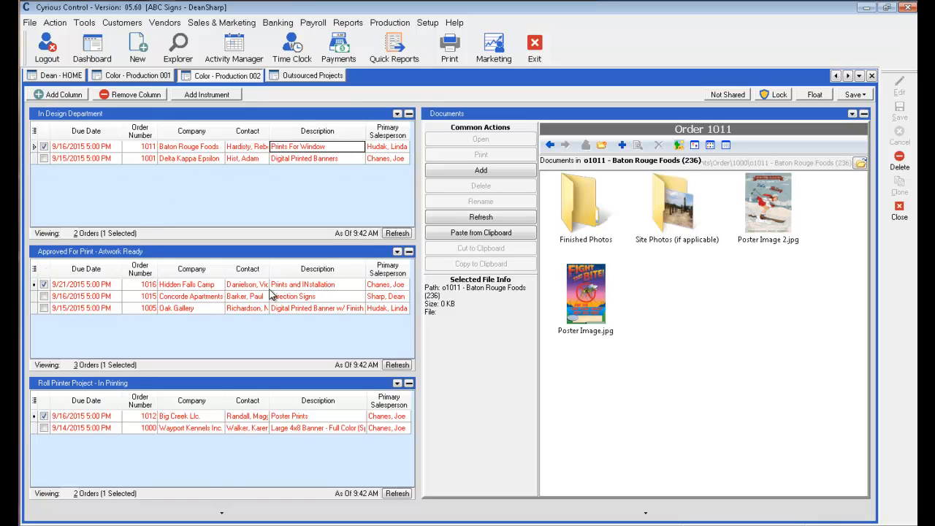
{"action": "mouse_move", "coordinate": [309, 295]}
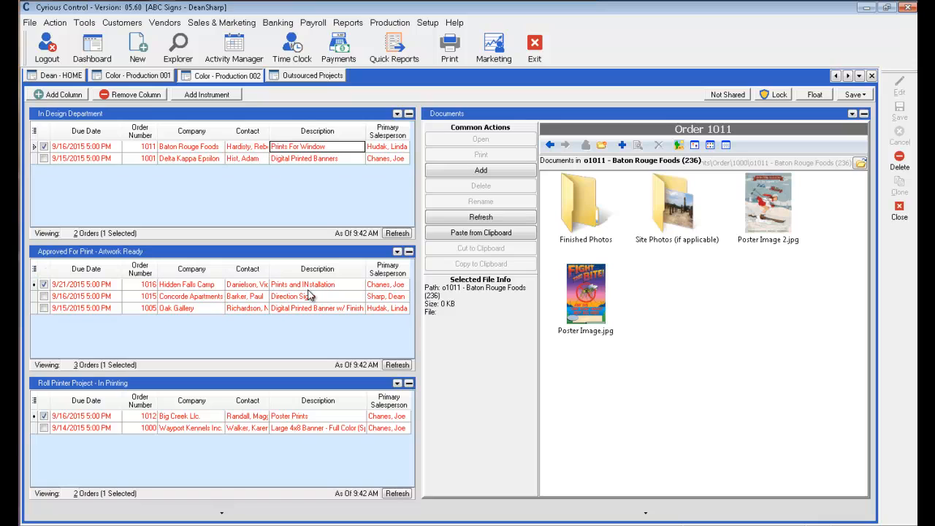
{"action": "mouse_move", "coordinate": [358, 306]}
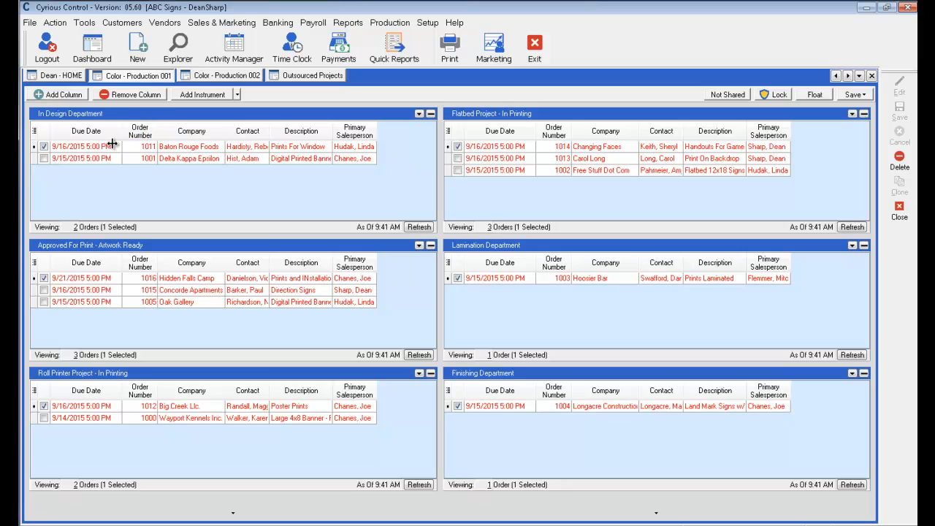
{"action": "mouse_move", "coordinate": [114, 251]}
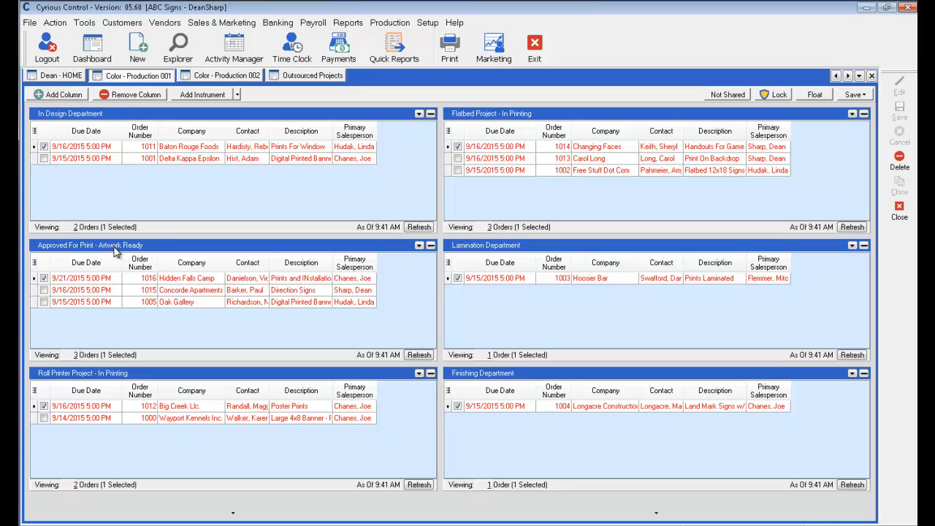
{"action": "mouse_move", "coordinate": [498, 202]}
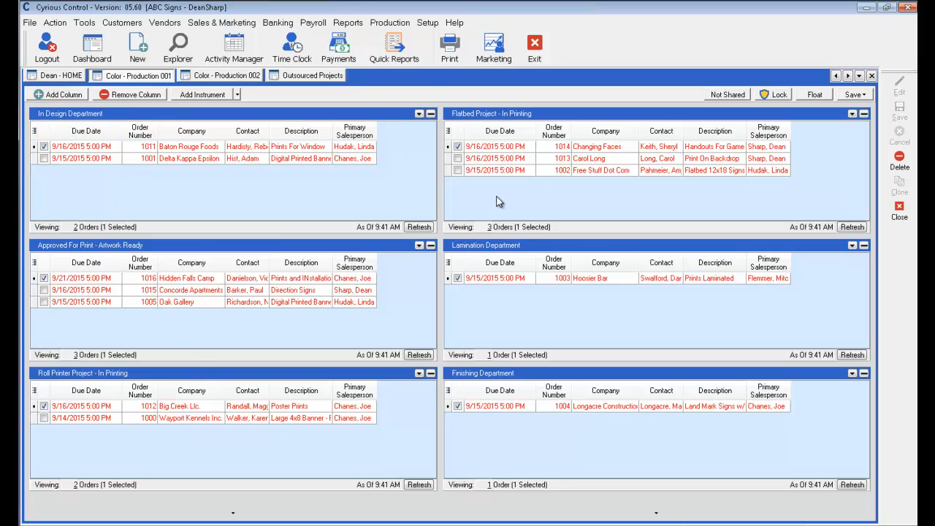
{"action": "mouse_move", "coordinate": [528, 257]}
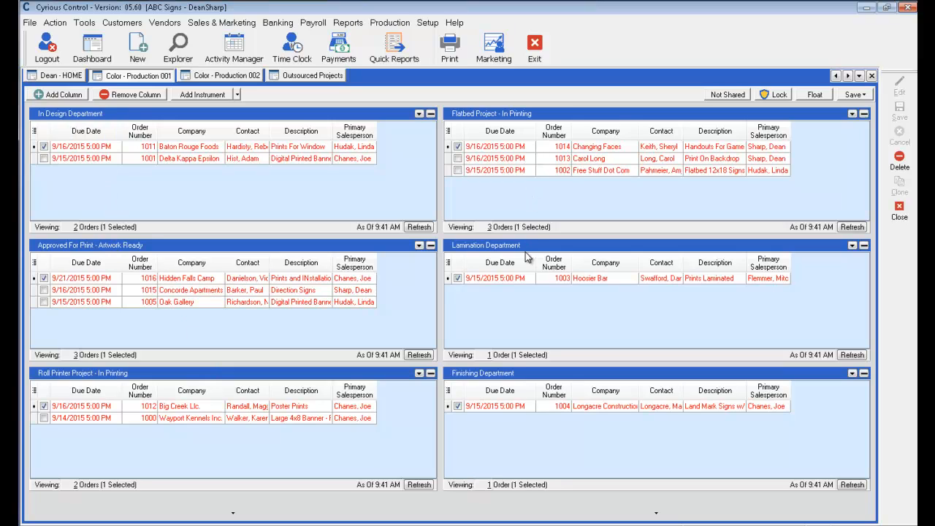
{"action": "mouse_move", "coordinate": [540, 385]}
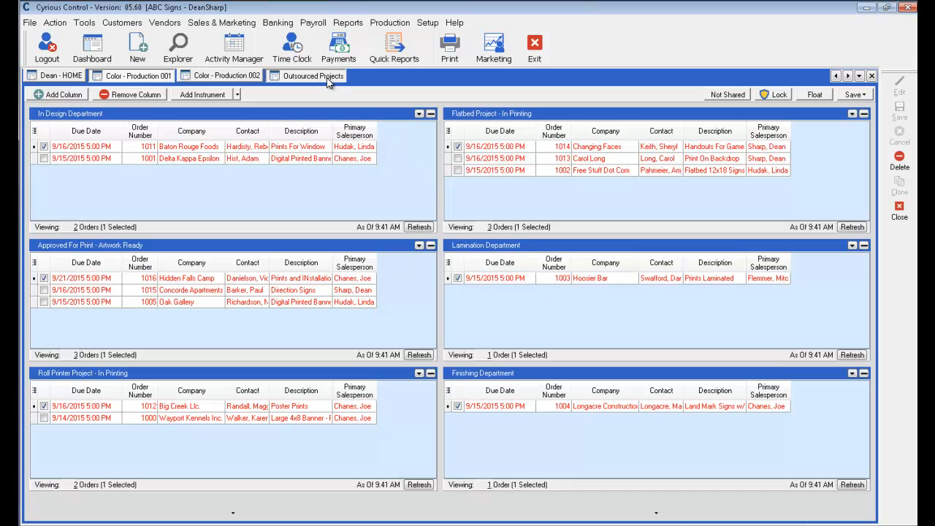
Switch to the Outsourced Projects tab showing the four Outsourced To vendor panels with order prices.
{"action": "left_click", "coordinate": [312, 76]}
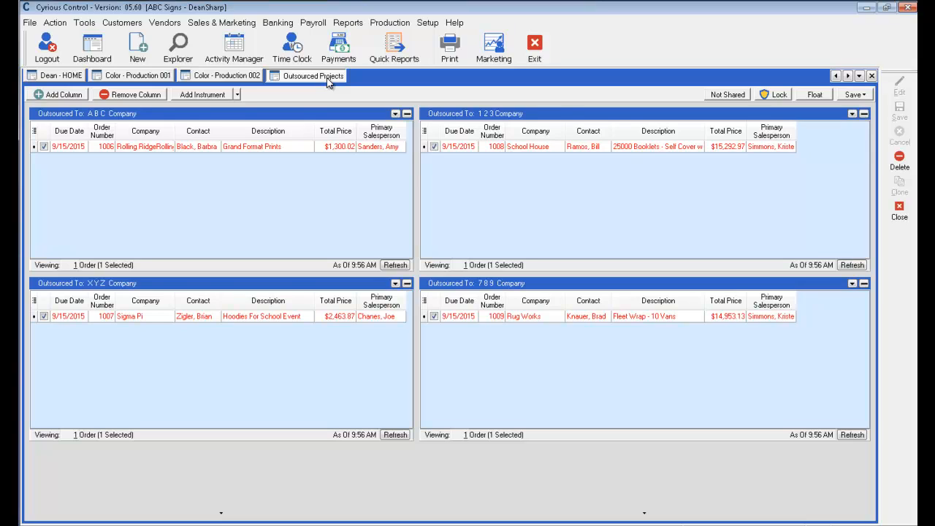
{"action": "mouse_move", "coordinate": [124, 120]}
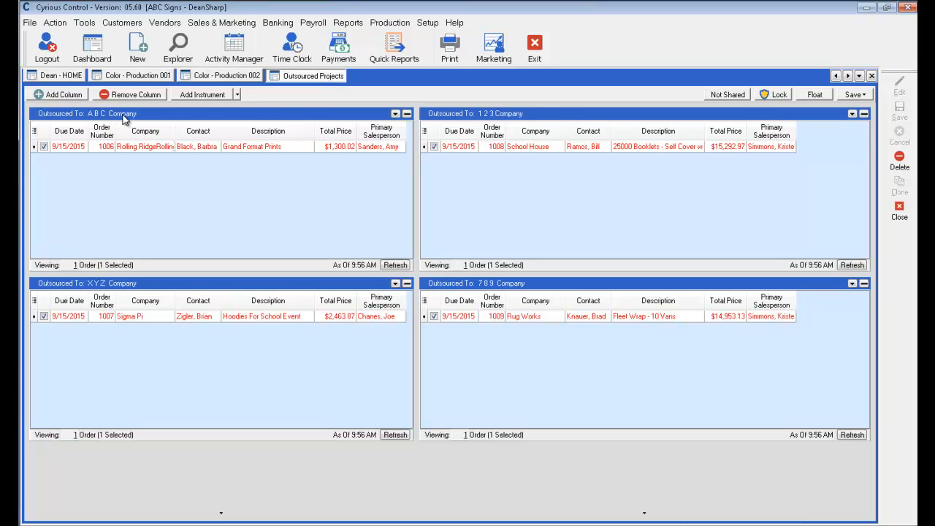
{"action": "mouse_move", "coordinate": [154, 218]}
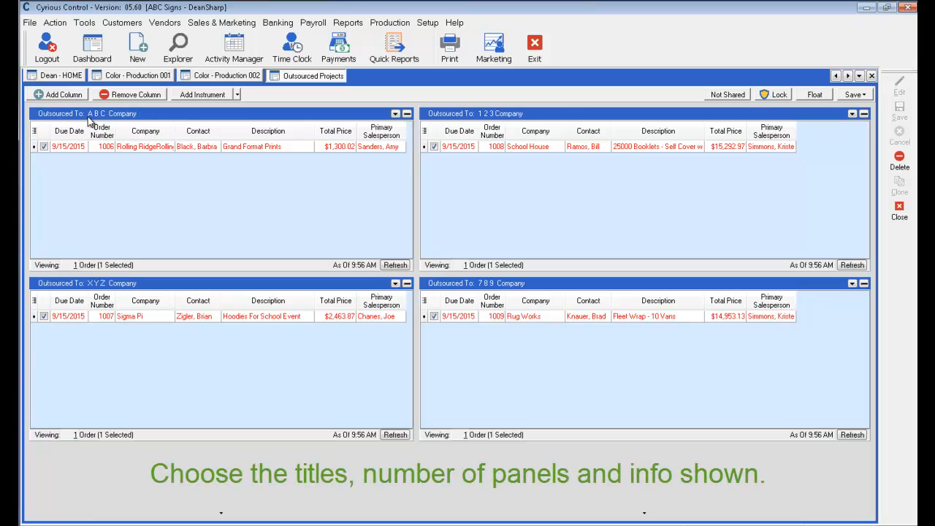
{"action": "mouse_move", "coordinate": [136, 117]}
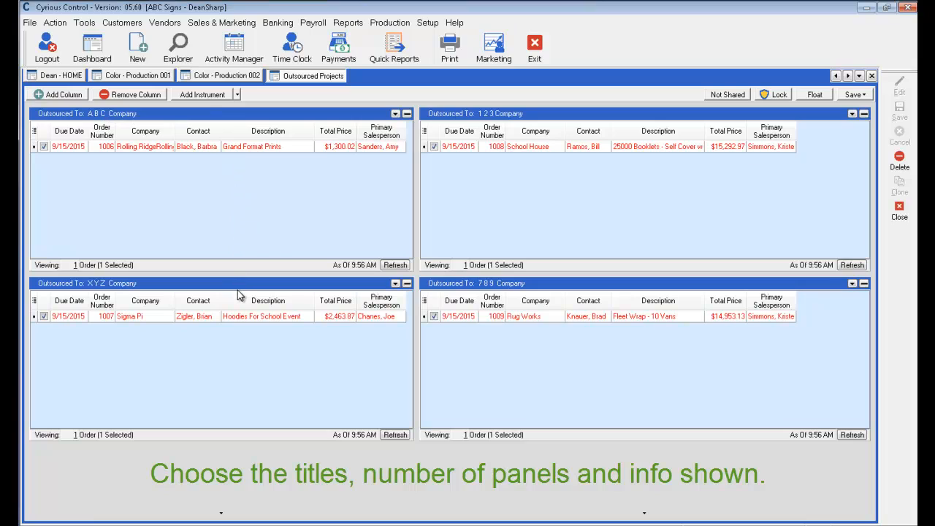
{"action": "mouse_move", "coordinate": [564, 167]}
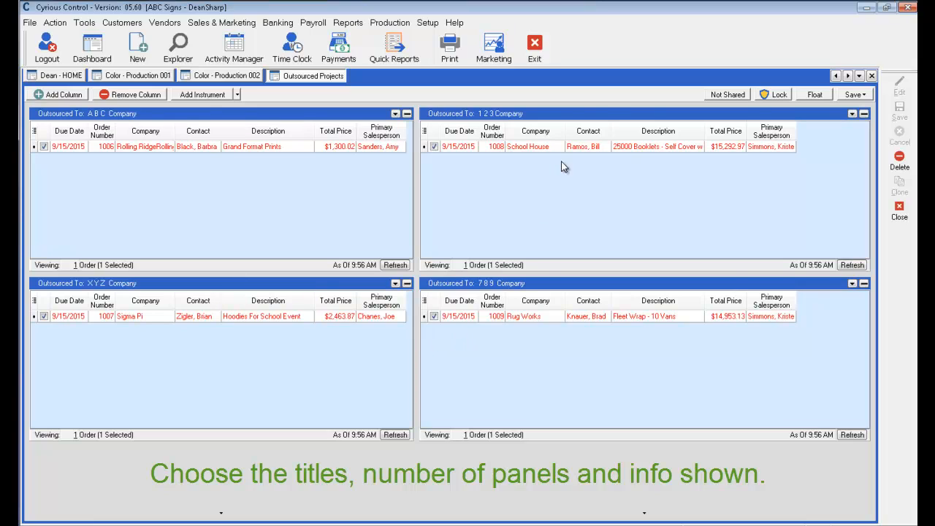
{"action": "mouse_move", "coordinate": [792, 162]}
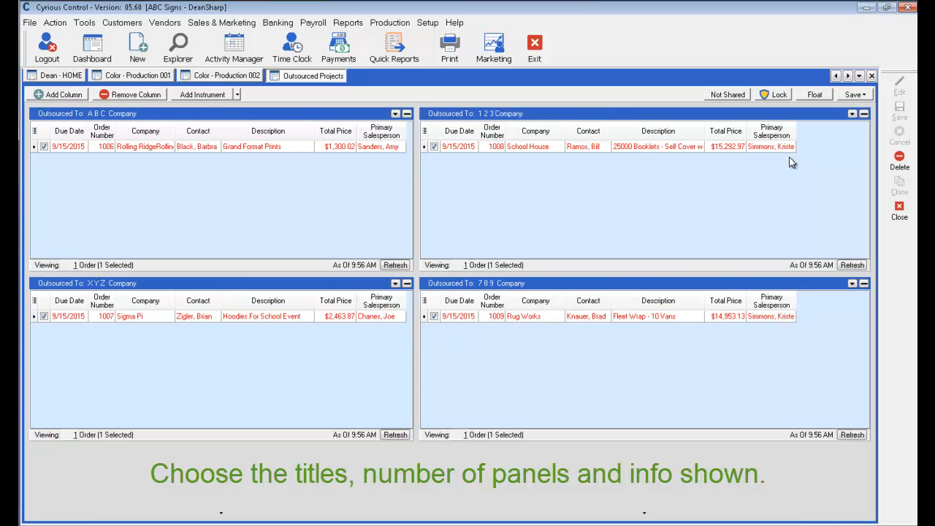
{"action": "mouse_move", "coordinate": [695, 279]}
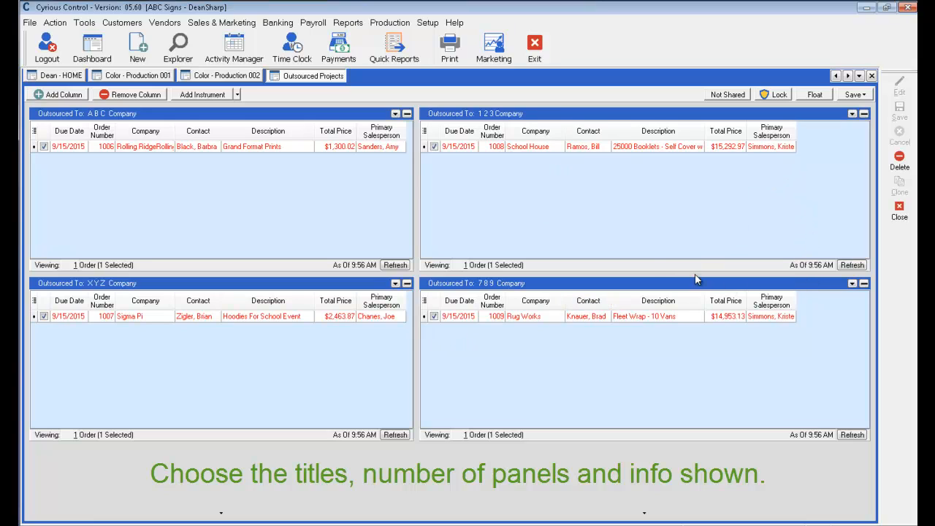
{"action": "mouse_move", "coordinate": [105, 164]}
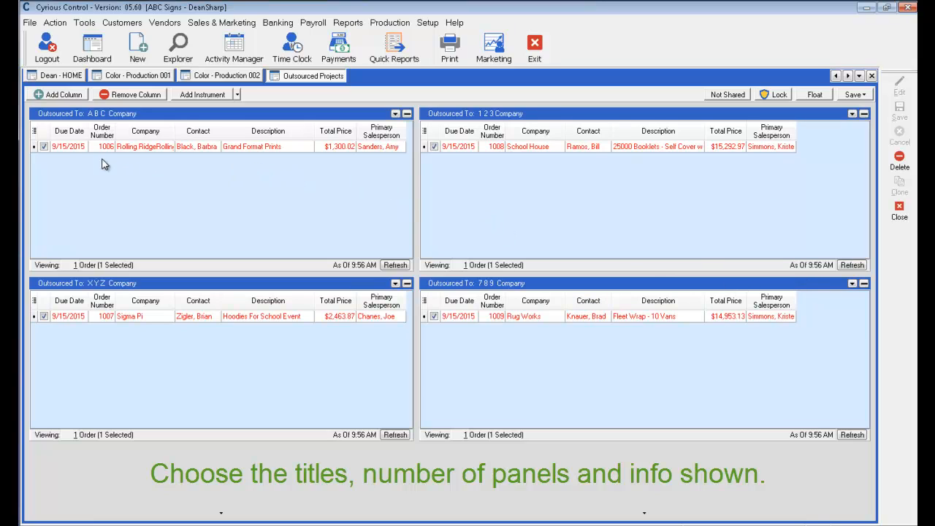
{"action": "mouse_move", "coordinate": [356, 148]}
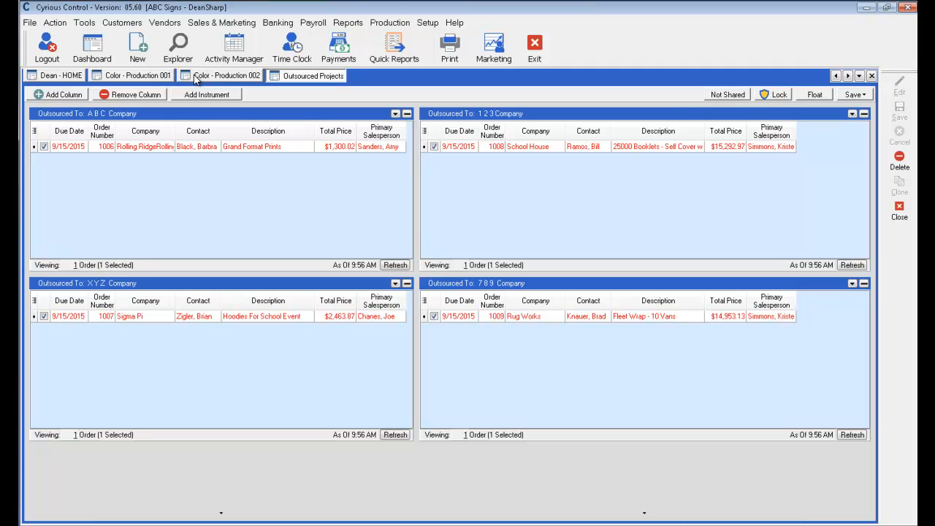
{"action": "mouse_move", "coordinate": [144, 80]}
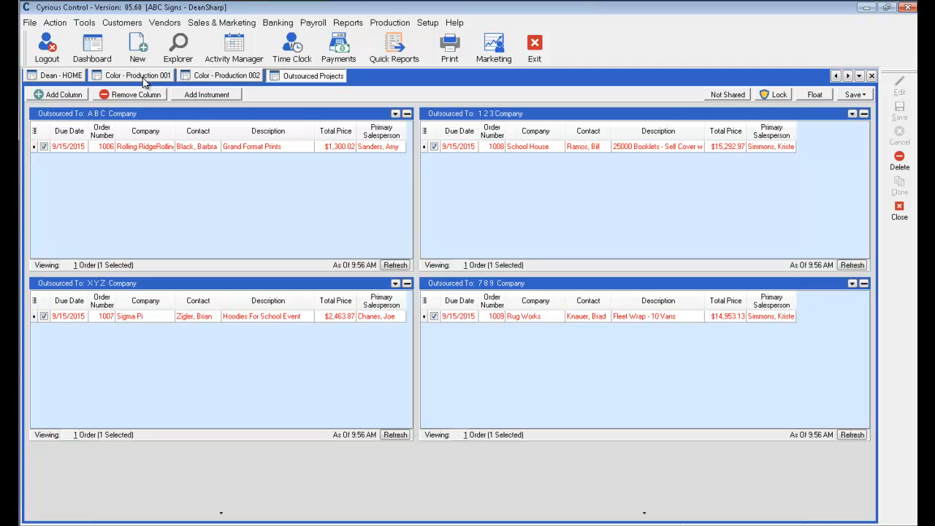
Switch back to the Color - Production 001 tab with its six department job panels.
{"action": "left_click", "coordinate": [138, 75]}
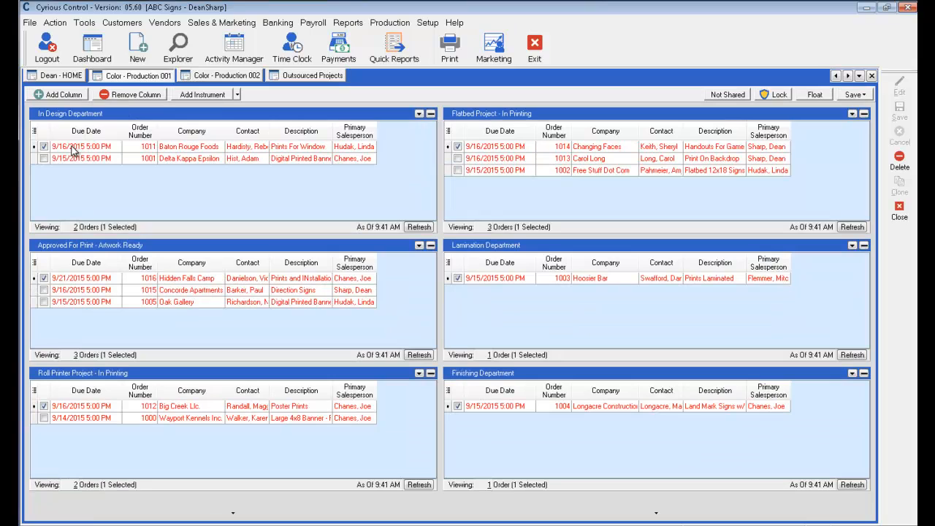
{"action": "mouse_move", "coordinate": [106, 381]}
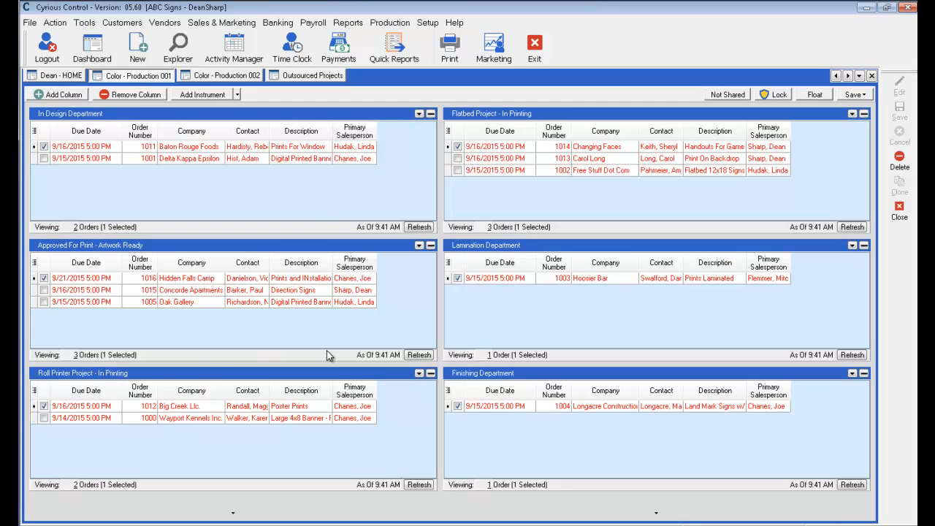
{"action": "mouse_move", "coordinate": [330, 311]}
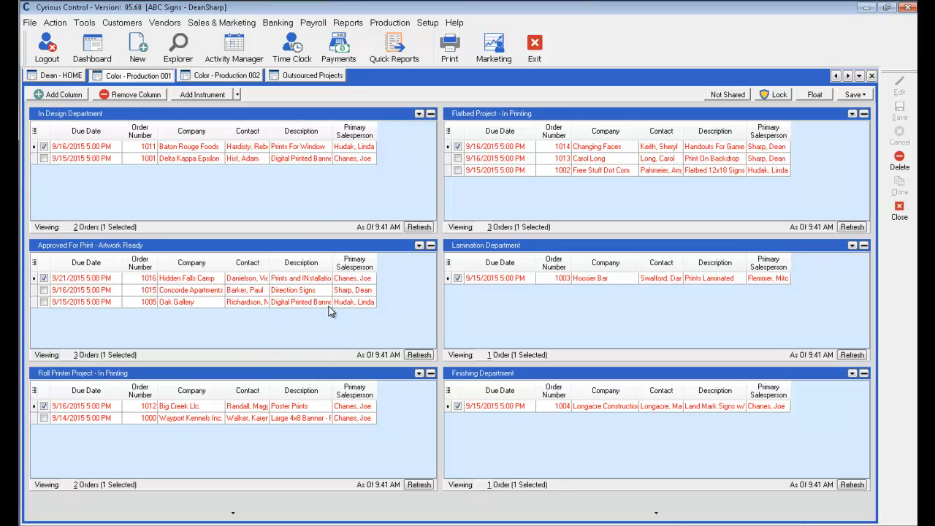
{"action": "mouse_move", "coordinate": [350, 246]}
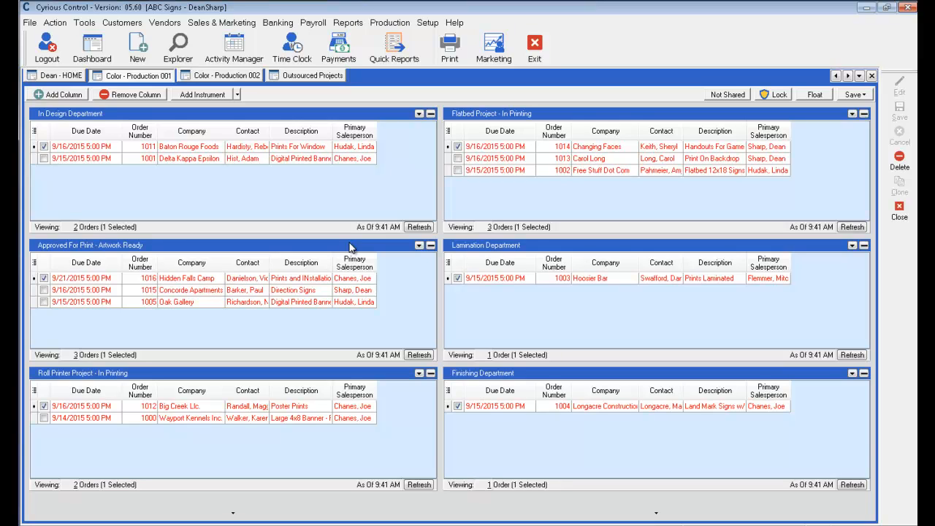
{"action": "mouse_move", "coordinate": [351, 247]}
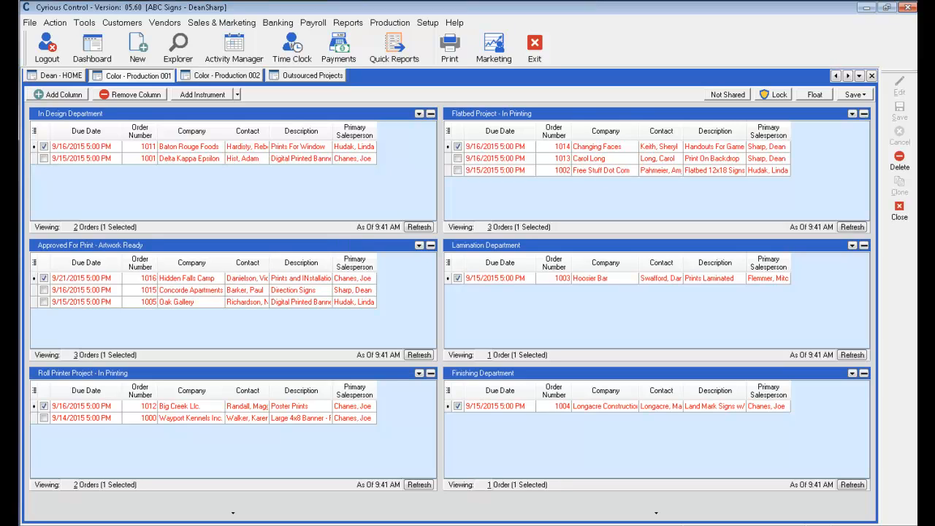
{"action": "mouse_move", "coordinate": [351, 246]}
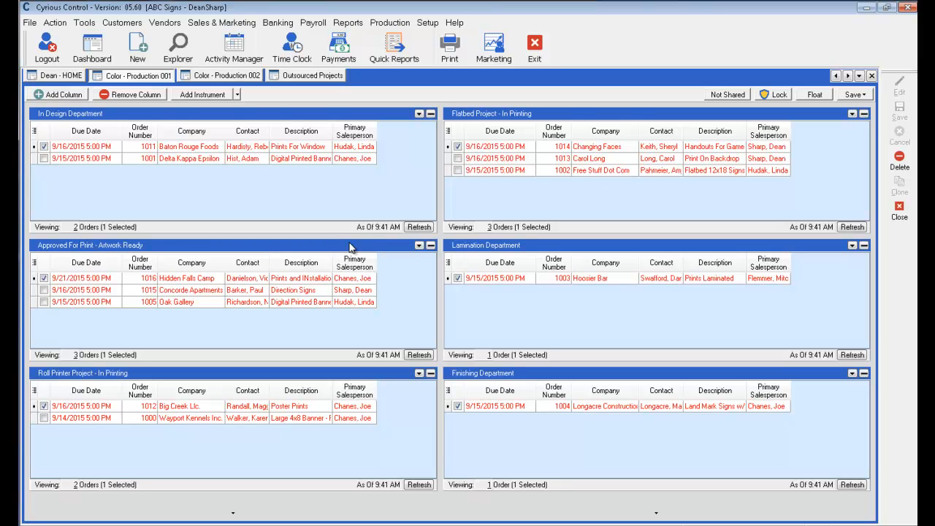